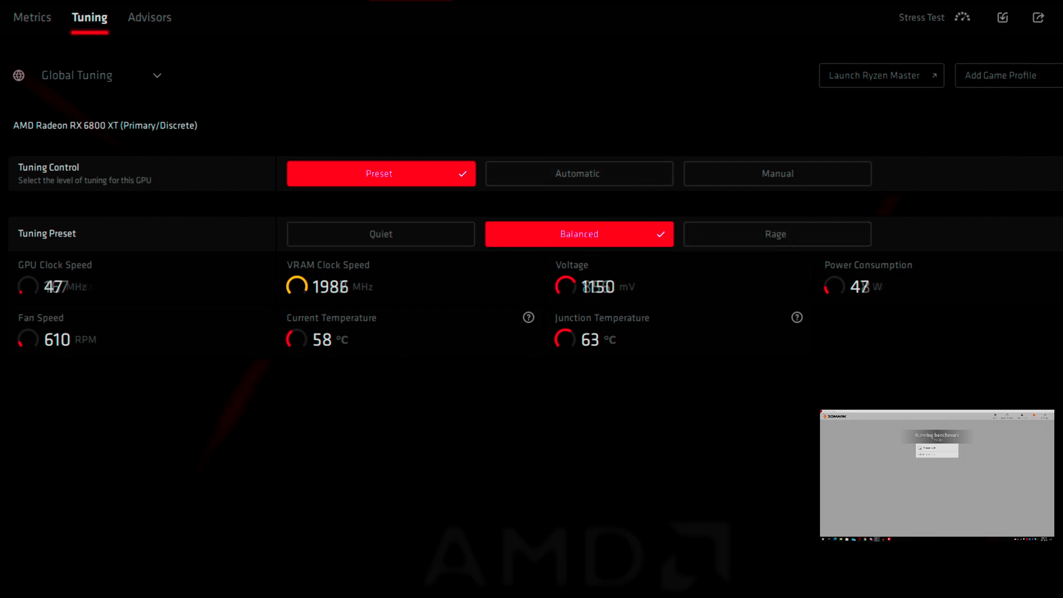
Show the Metrics page with live GPU and CPU readings for the RX 6800 XT.
{"action": "left_click", "coordinate": [31, 18]}
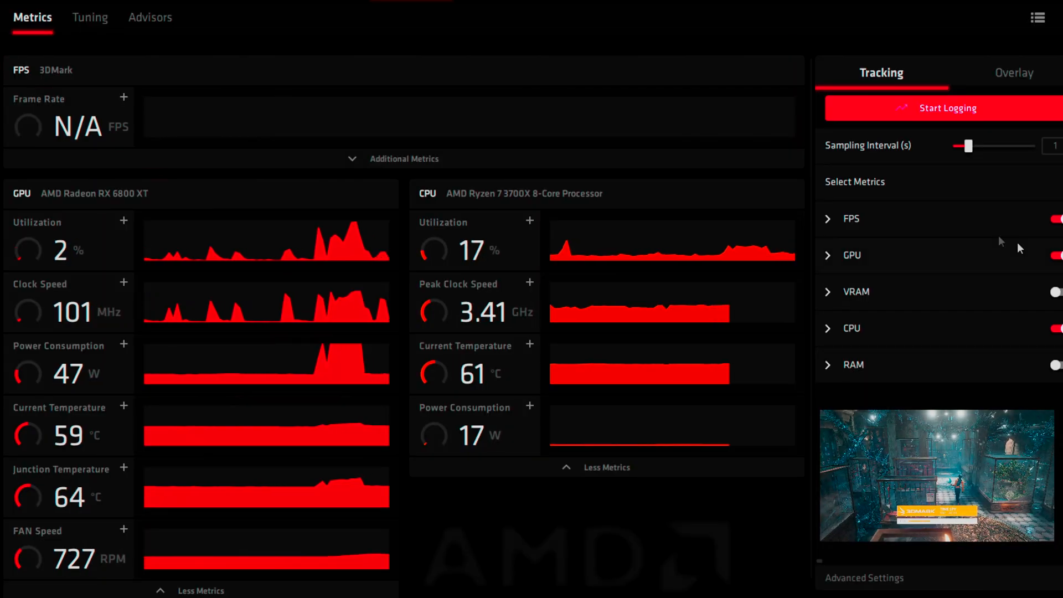
Start logging the performance metrics, then stop the logging session.
{"action": "left_click", "coordinate": [948, 108]}
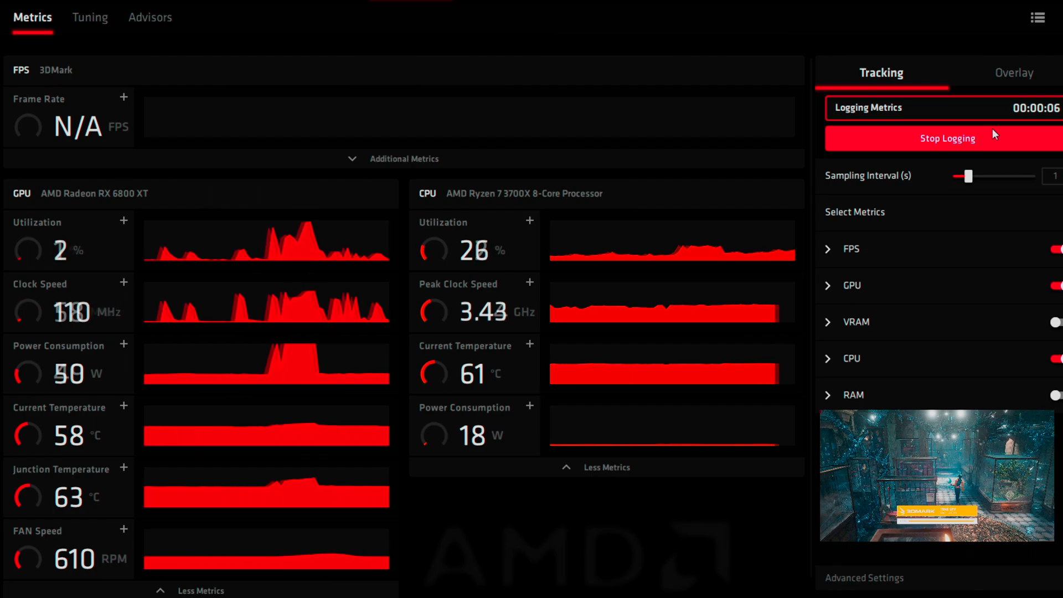
{"action": "left_click", "coordinate": [947, 139]}
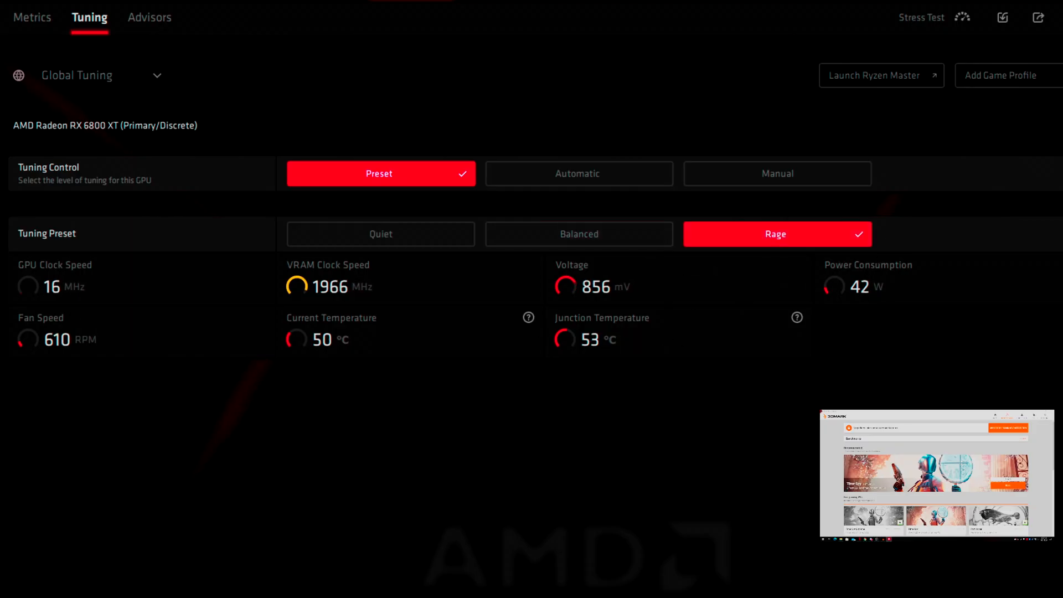
Return to the Metrics page and start logging again under the Rage preset.
{"action": "left_click", "coordinate": [32, 17]}
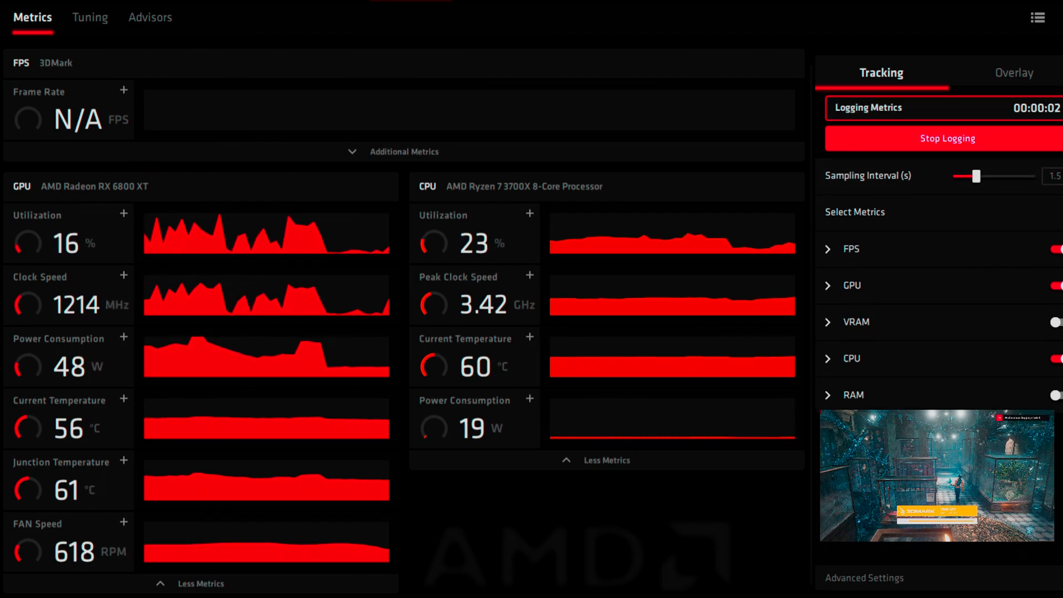
{"action": "left_click", "coordinate": [947, 138]}
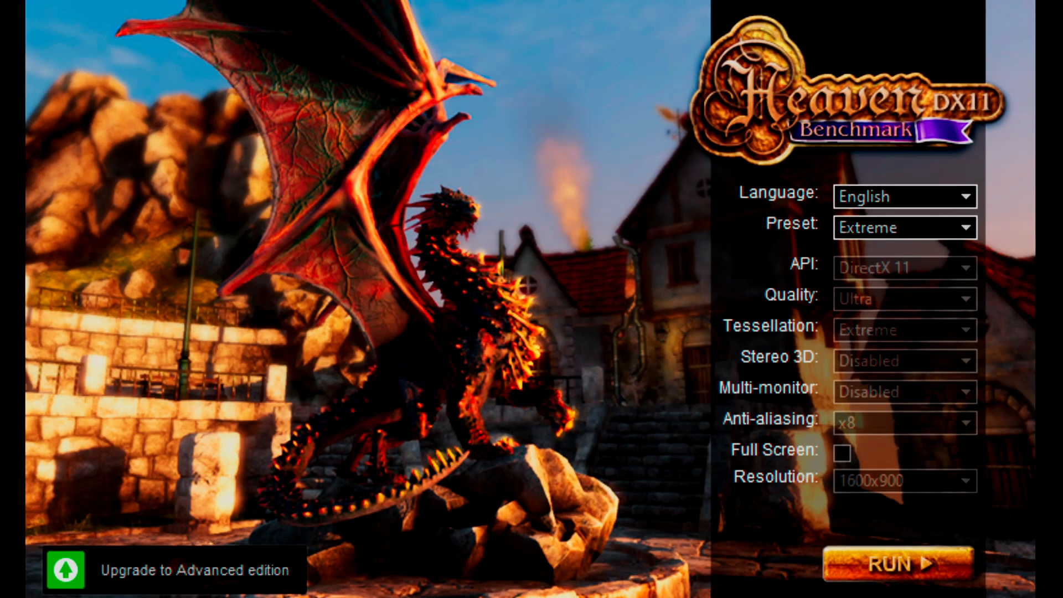
Run the Heaven benchmark with the Extreme preset selected.
{"action": "left_click", "coordinate": [898, 565]}
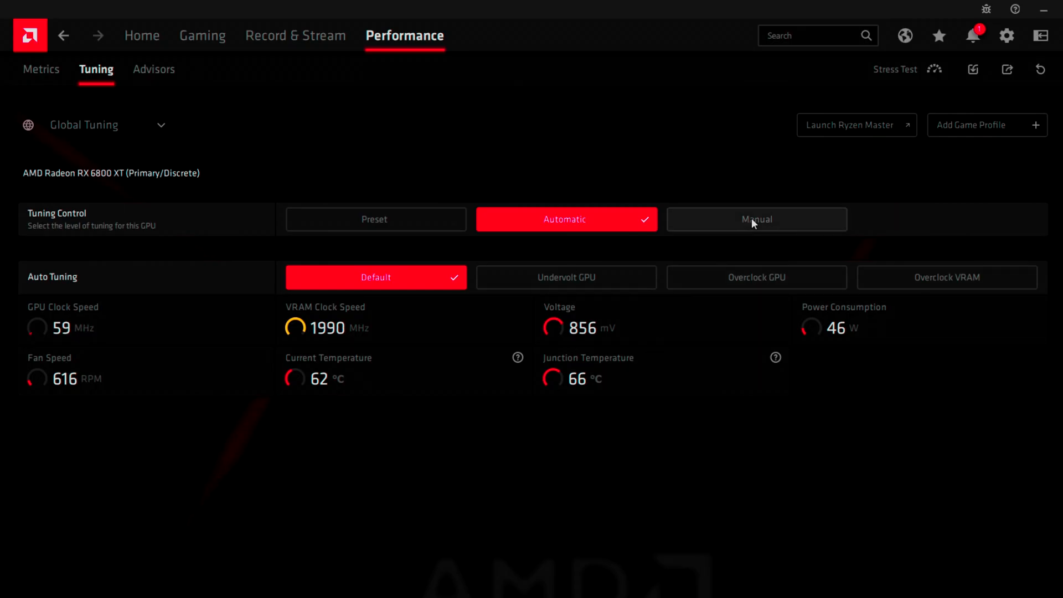
Switch tuning control to Manual and enable Advanced Control for fan tuning.
{"action": "left_click", "coordinate": [756, 219]}
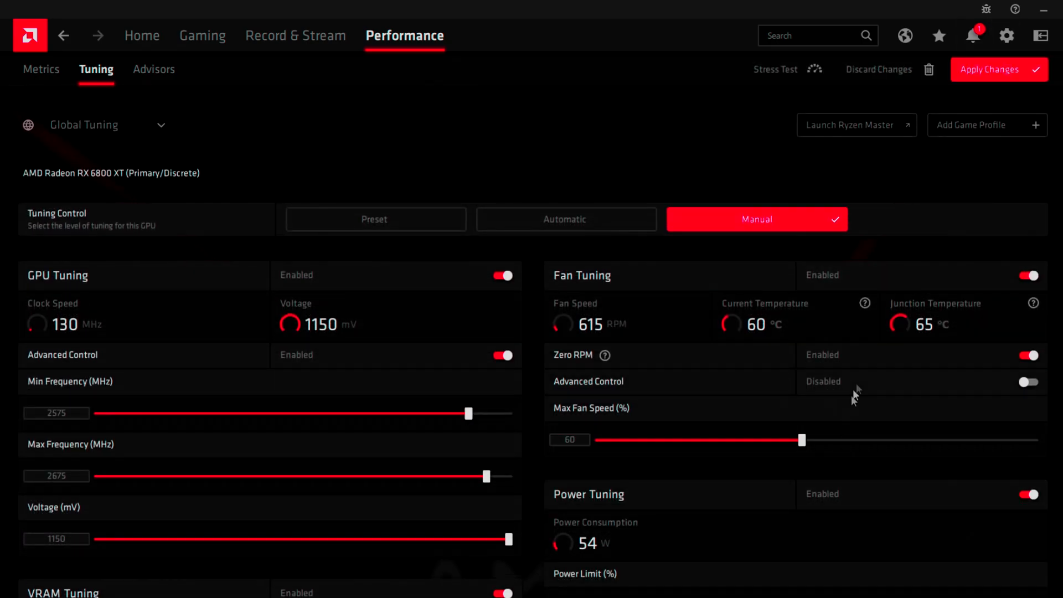
{"action": "left_click", "coordinate": [1027, 381]}
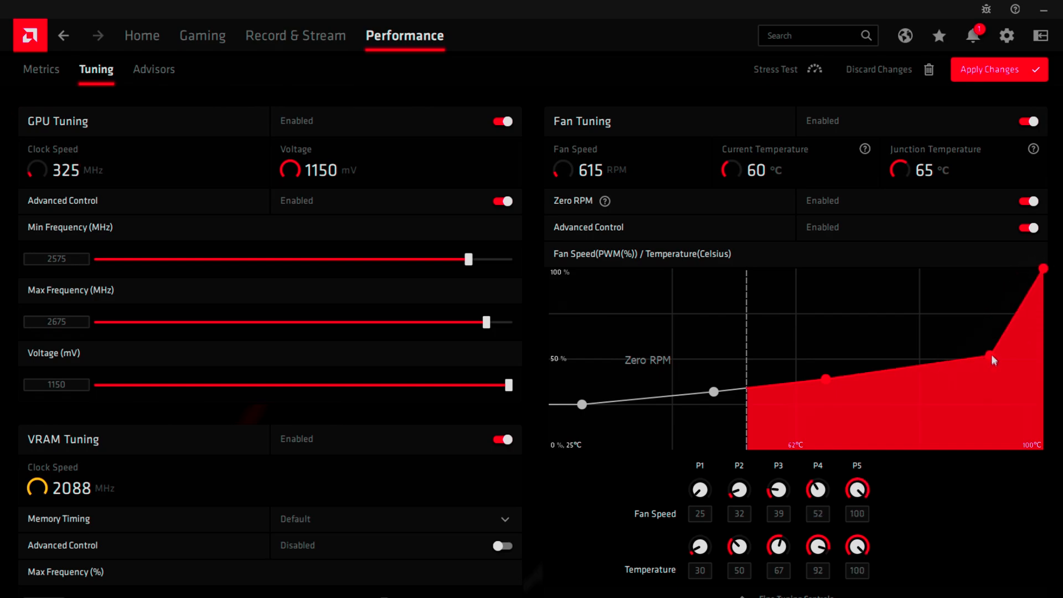